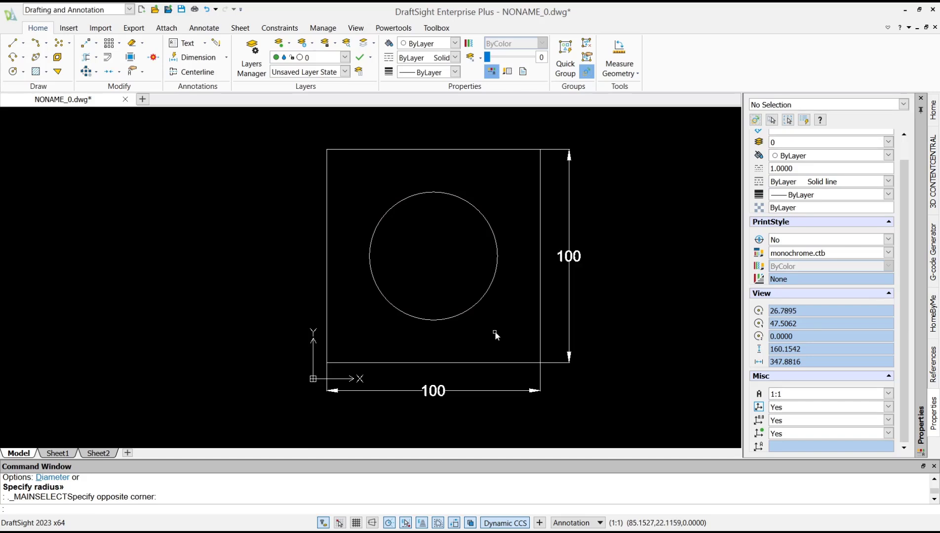
mouse_move(453, 340)
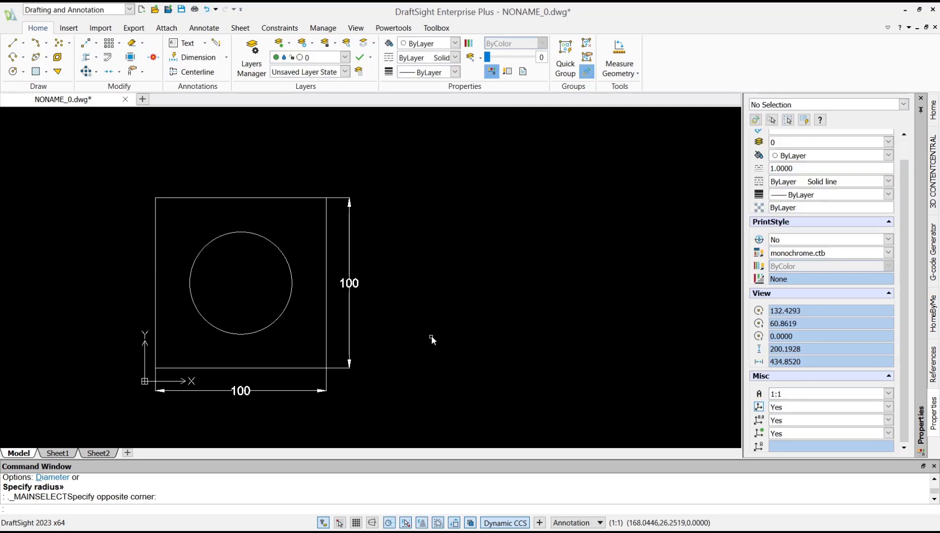
Step: Start a rectangle with REC right of the square, sized by dimensions
type("REC")
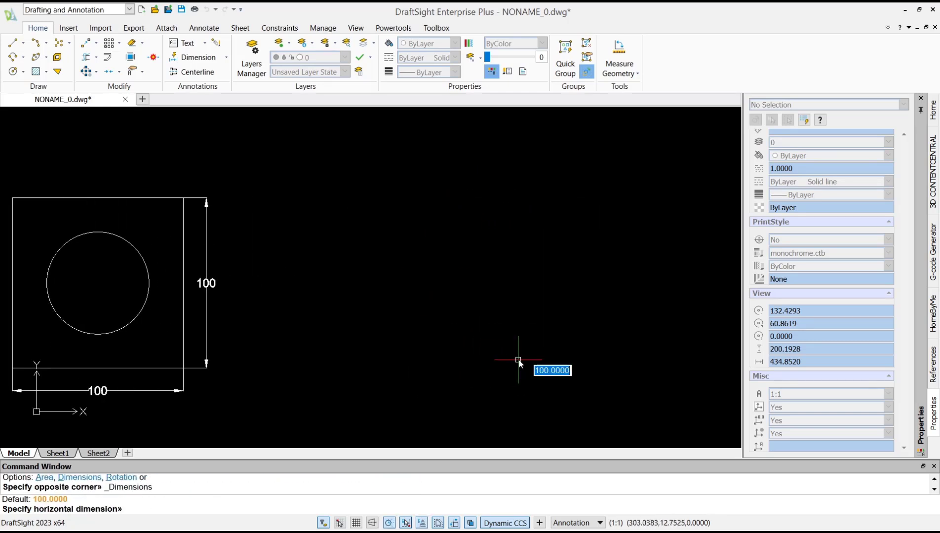
Step: Draw a 297 by 210 rectangle above and right of the square
type("297")
type("210")
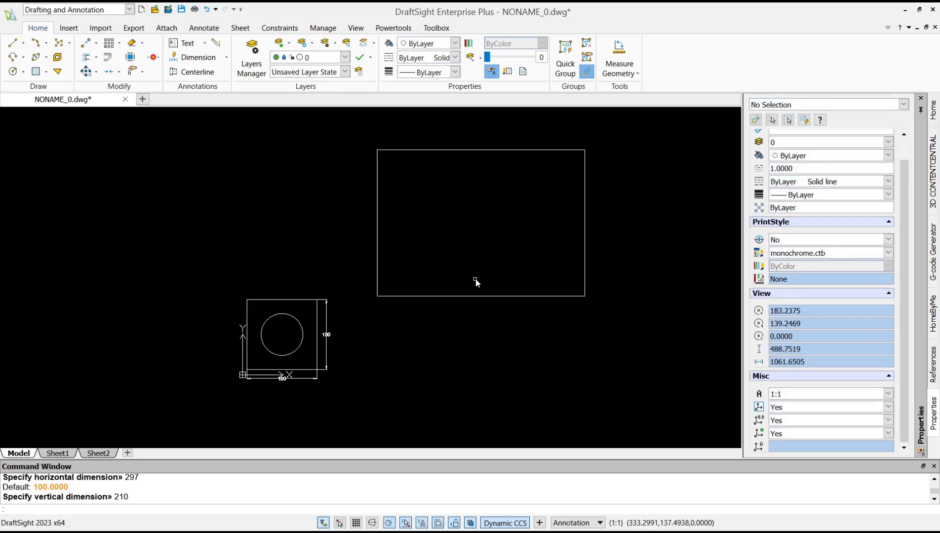
type("O")
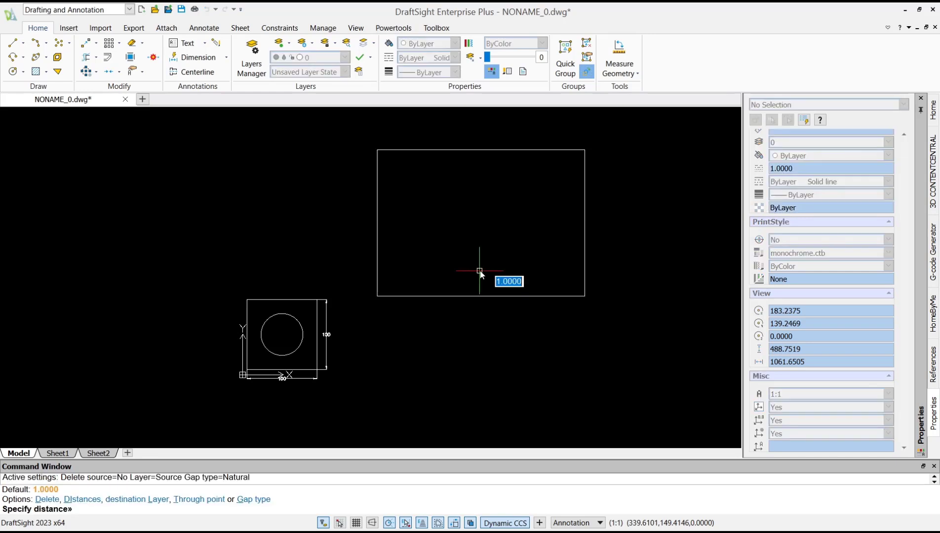
Step: Offset the 297 by 210 rectangle 10 units inward
type("10")
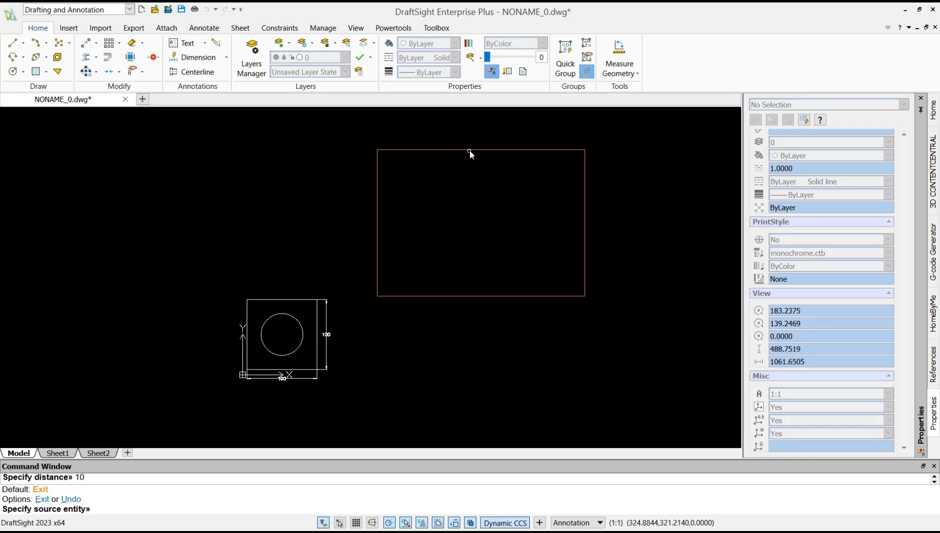
left_click(470, 154)
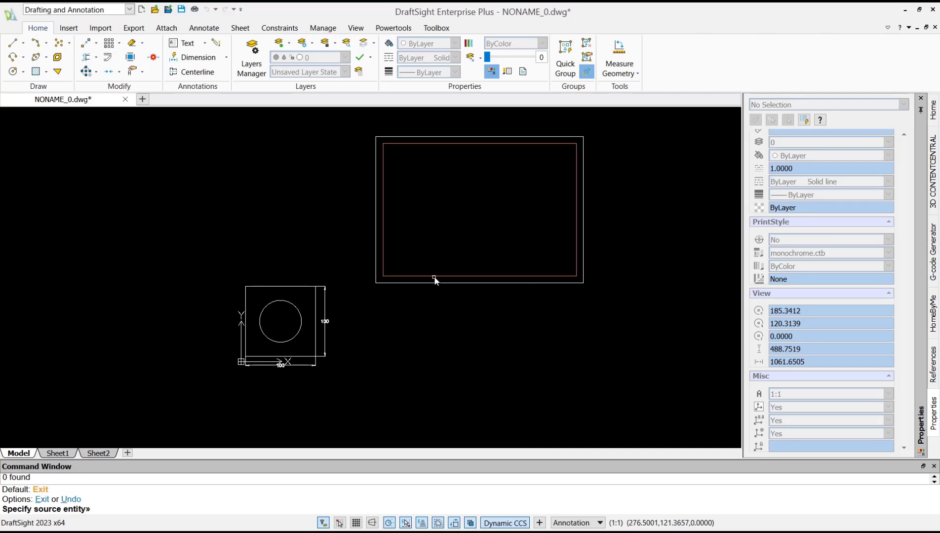
key("Escape")
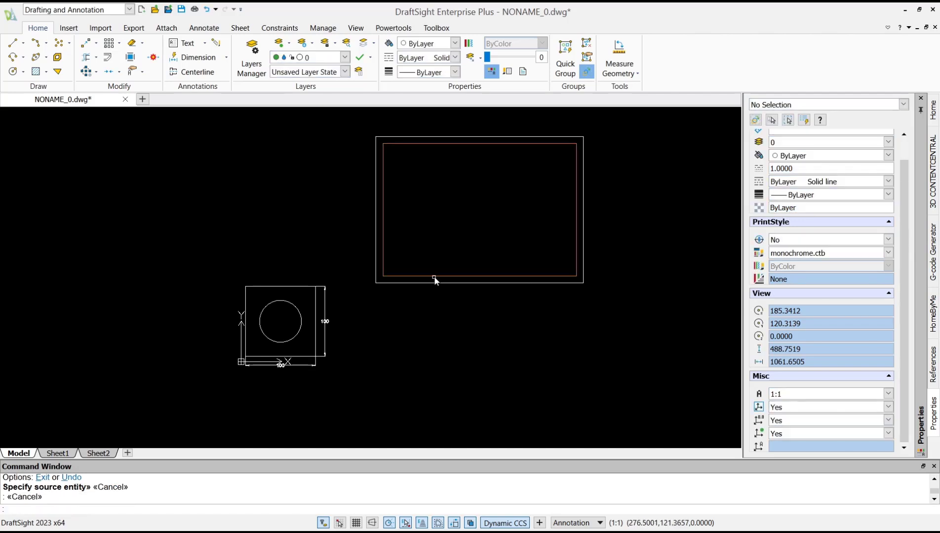
type("M")
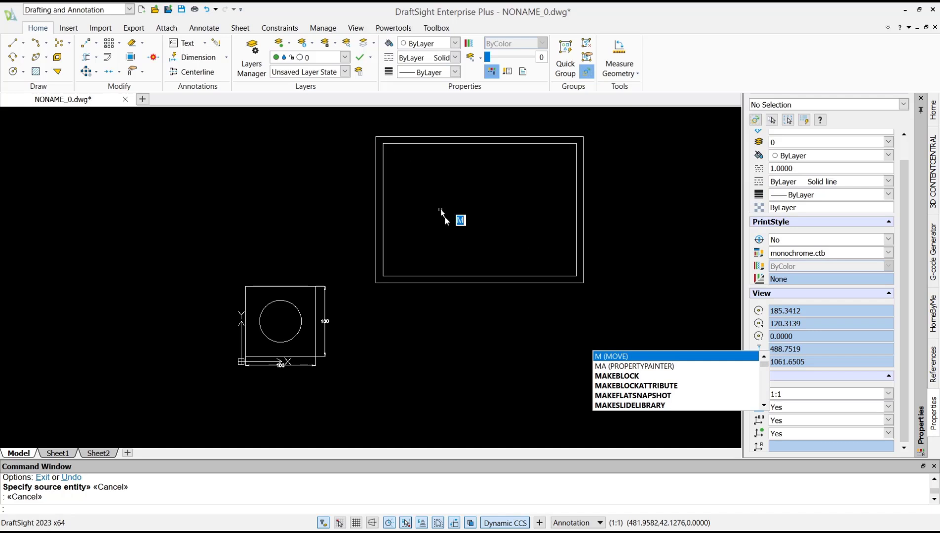
Step: Move the border around the square and delete the outer rectangle
left_click(609, 357)
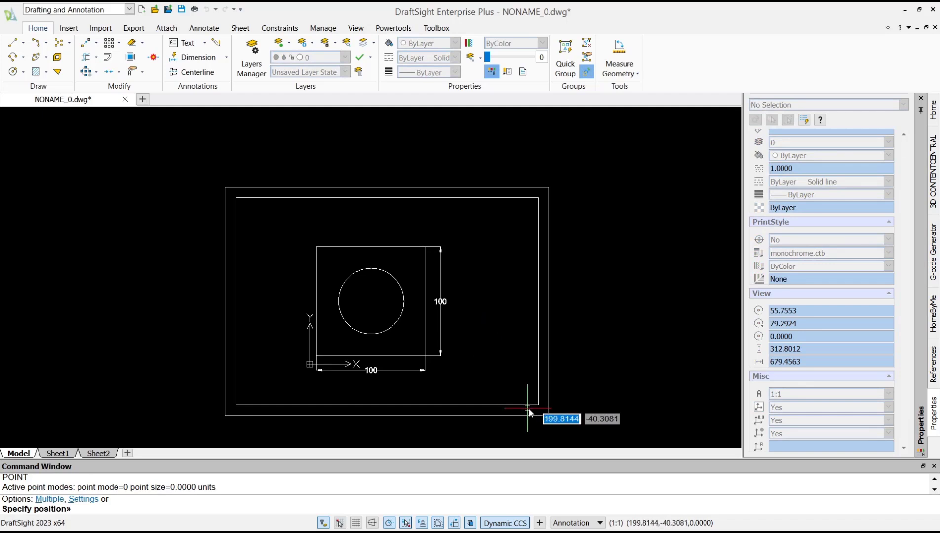
mouse_move(231, 193)
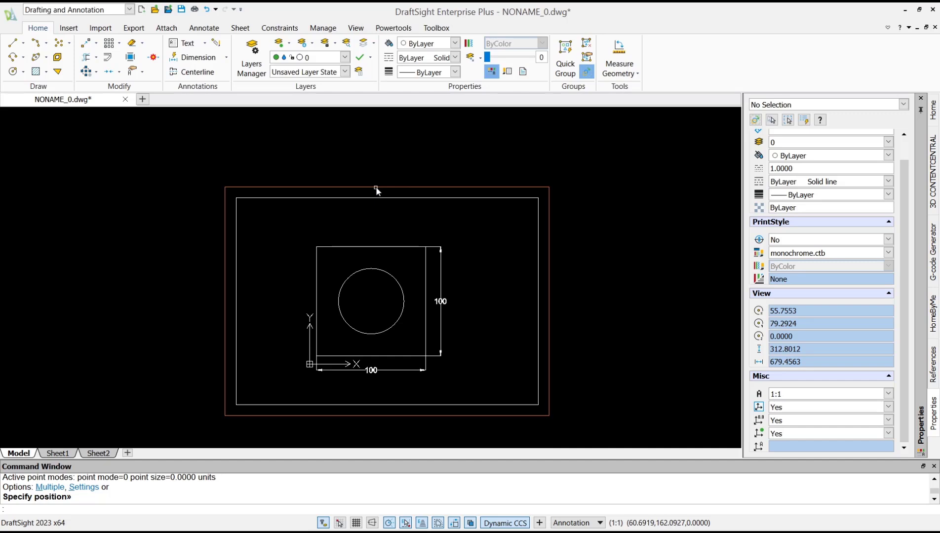
left_click(387, 187)
type("p")
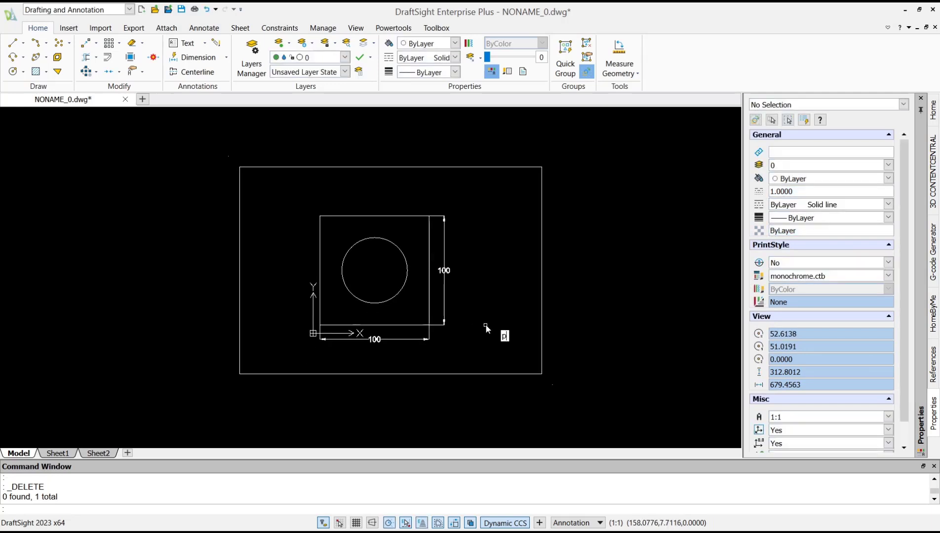
Step: Open the PLOT print settings and check the Letter paper size list
type("PLOT")
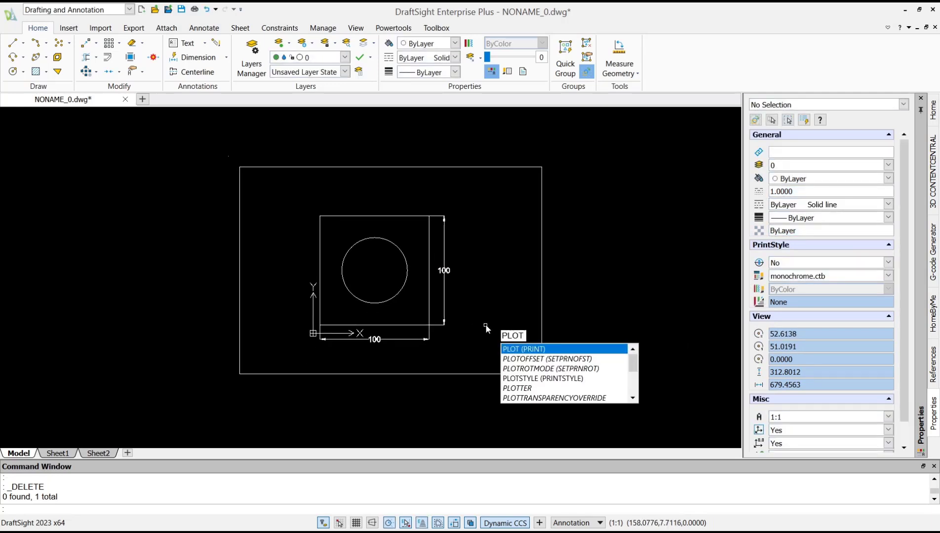
left_click(523, 348)
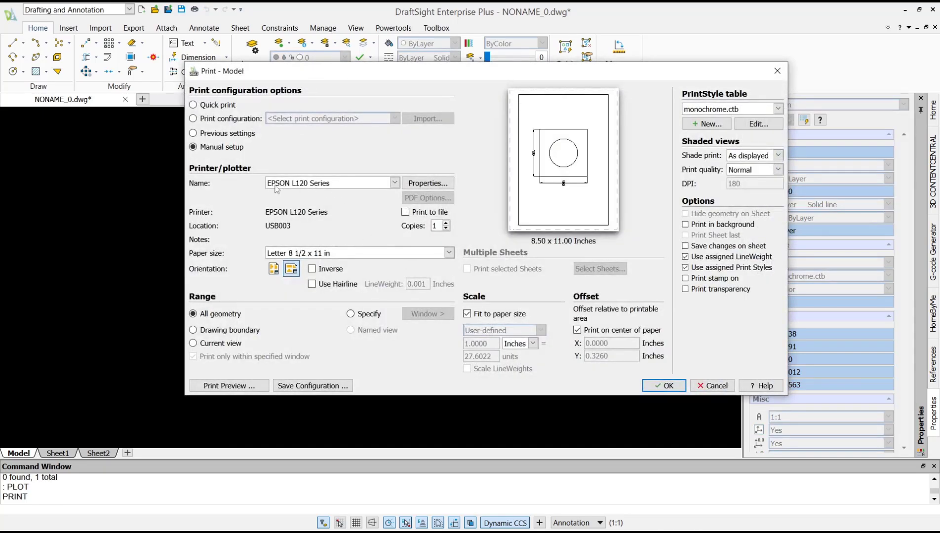
mouse_move(319, 249)
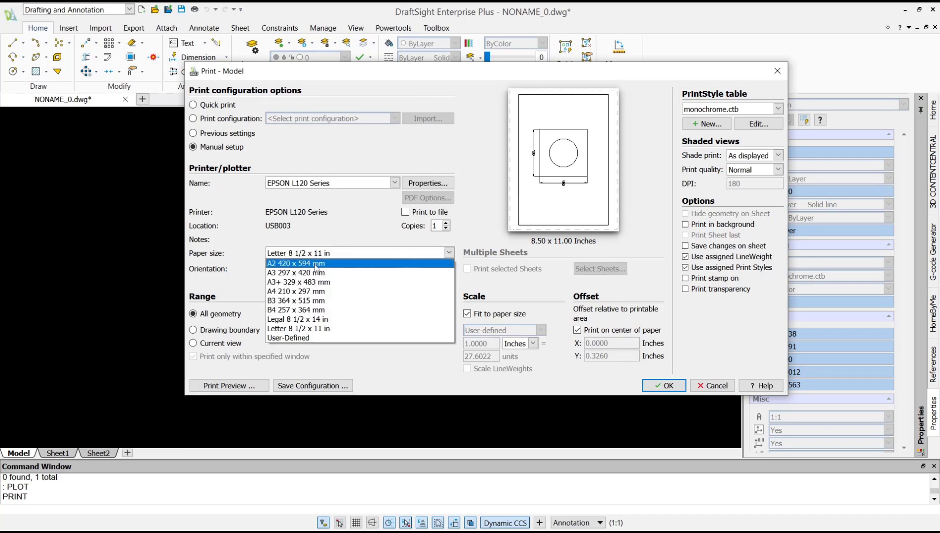
left_click(298, 328)
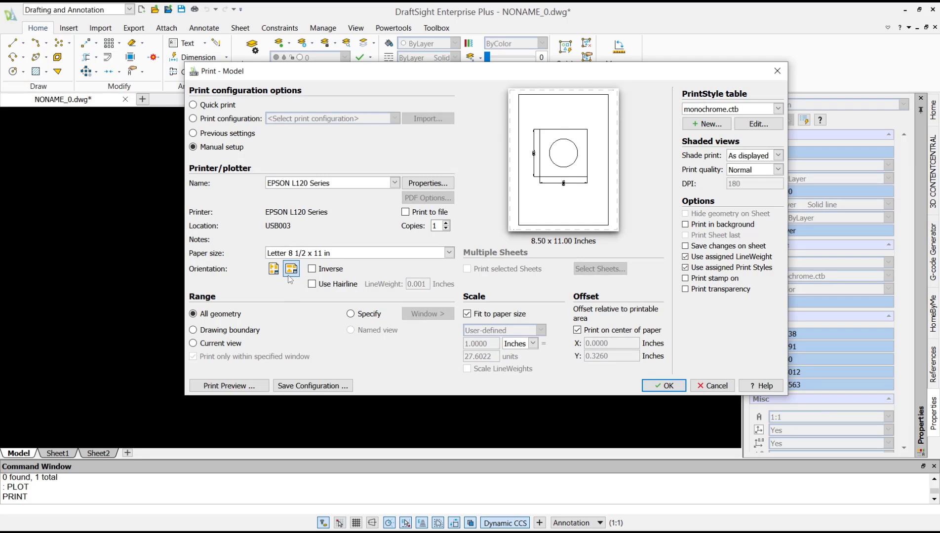
mouse_move(291, 277)
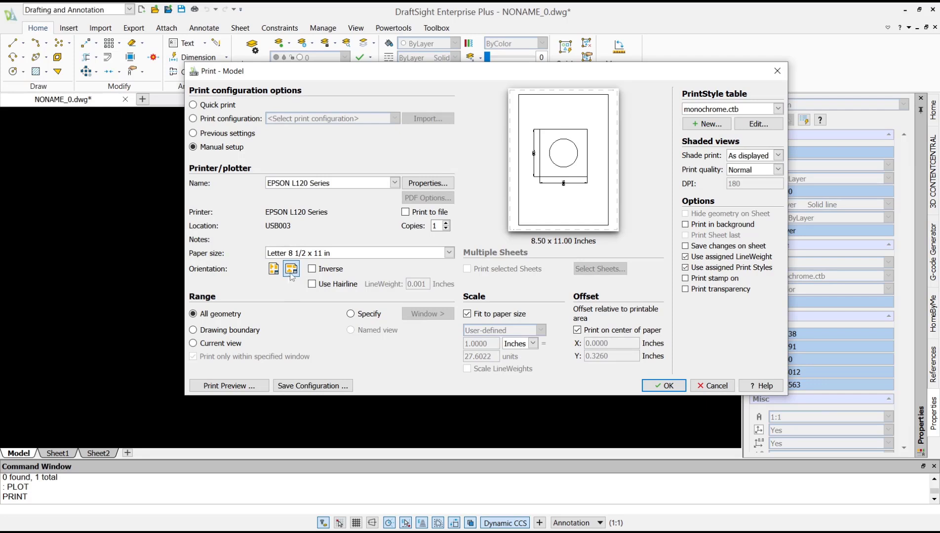
Step: Preview the print on A4 paper at 1:1, with Fit to paper size off
left_click(350, 314)
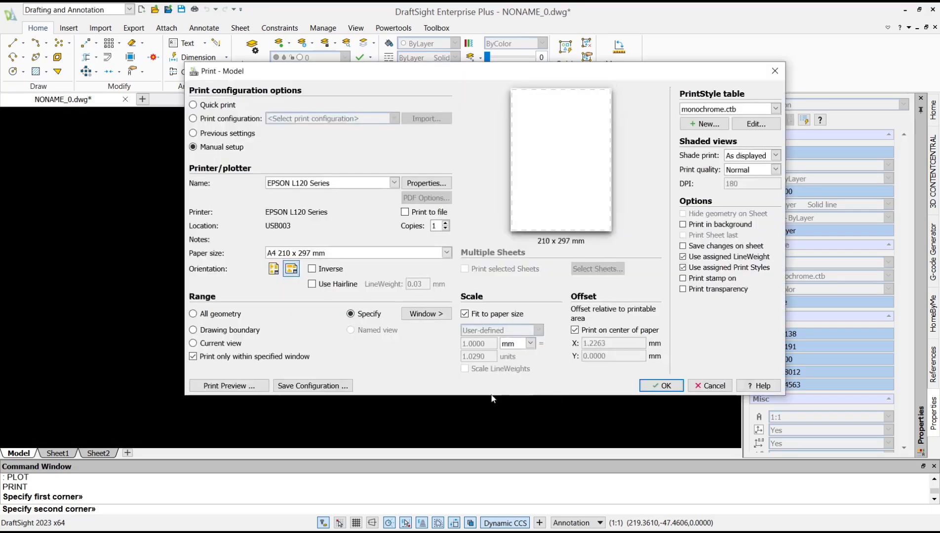
left_click(465, 314)
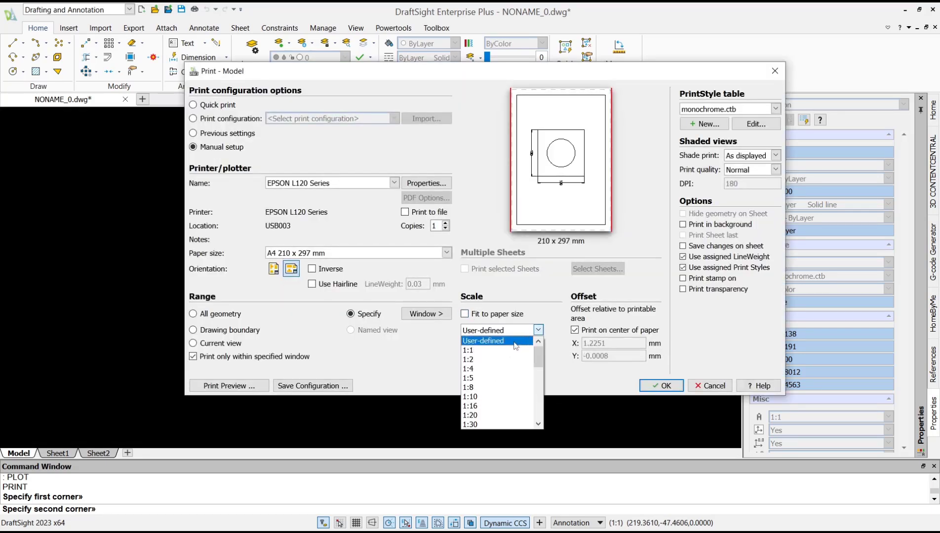
left_click(470, 349)
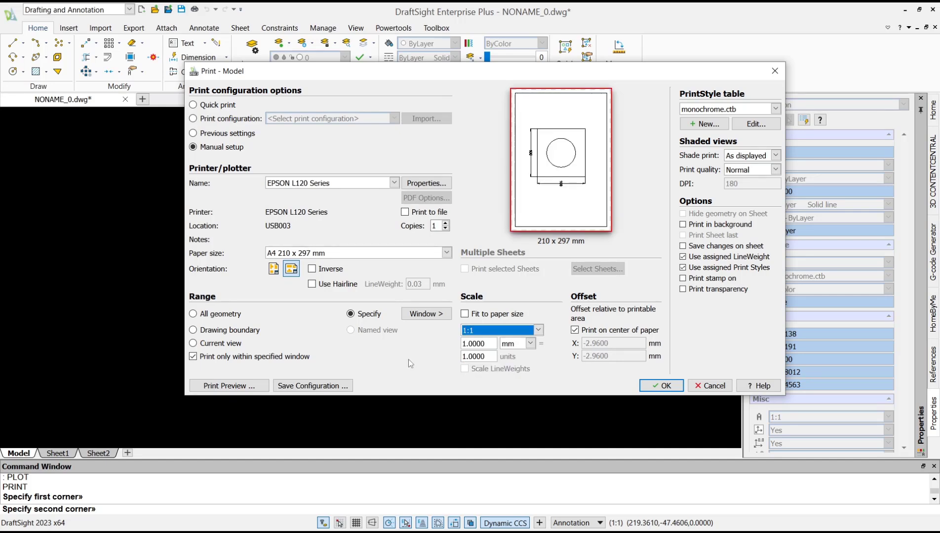
left_click(229, 386)
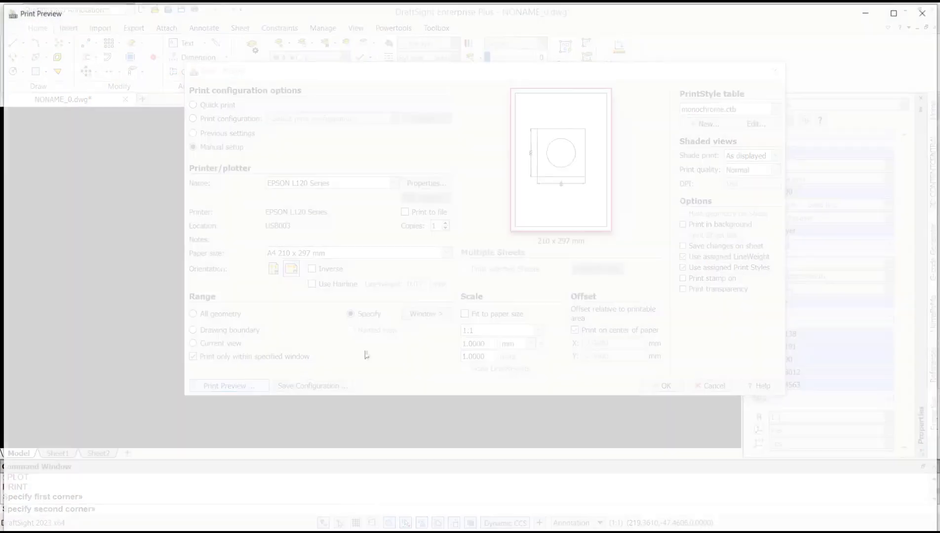
left_click(228, 386)
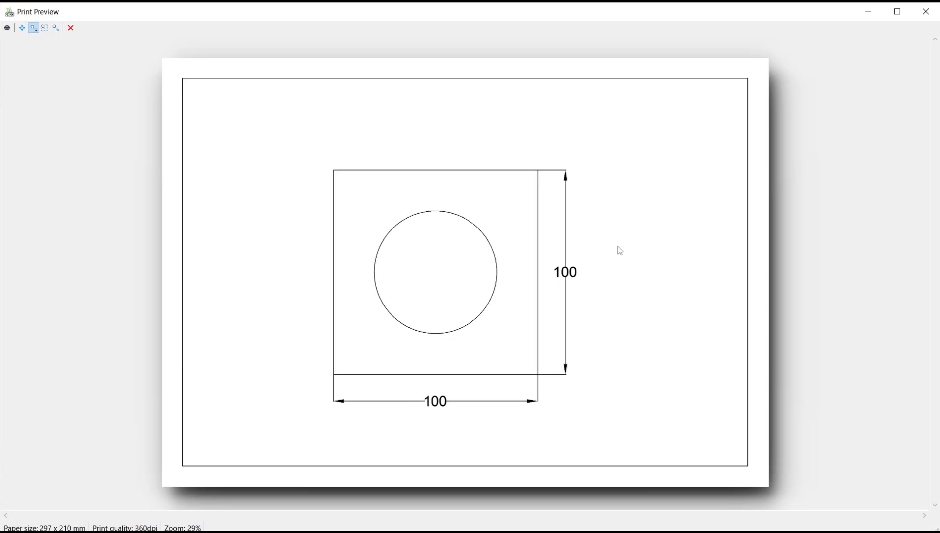